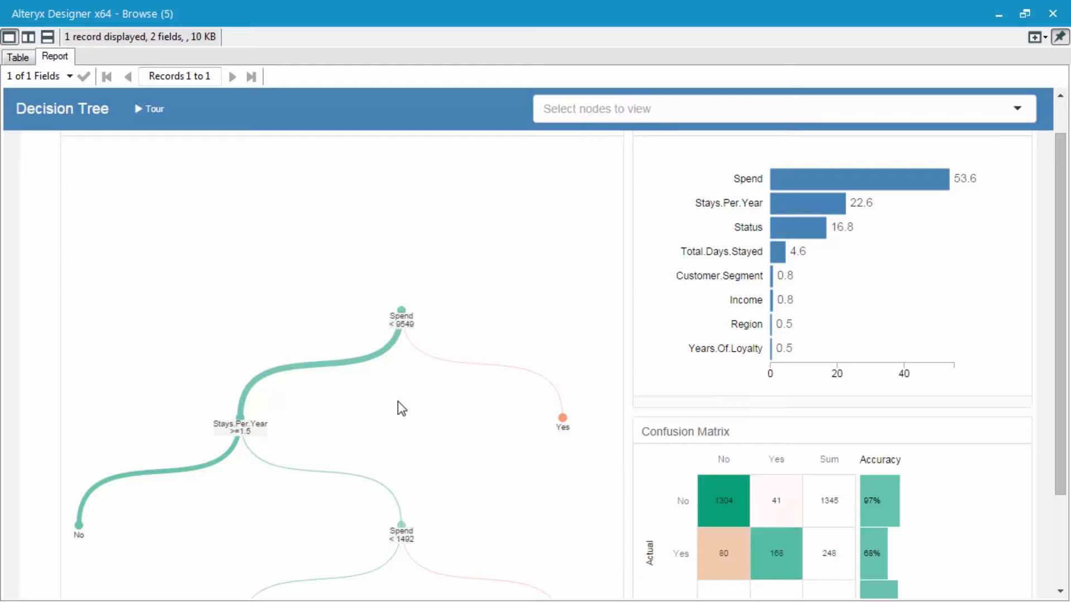
pyautogui.moveTo(417, 370)
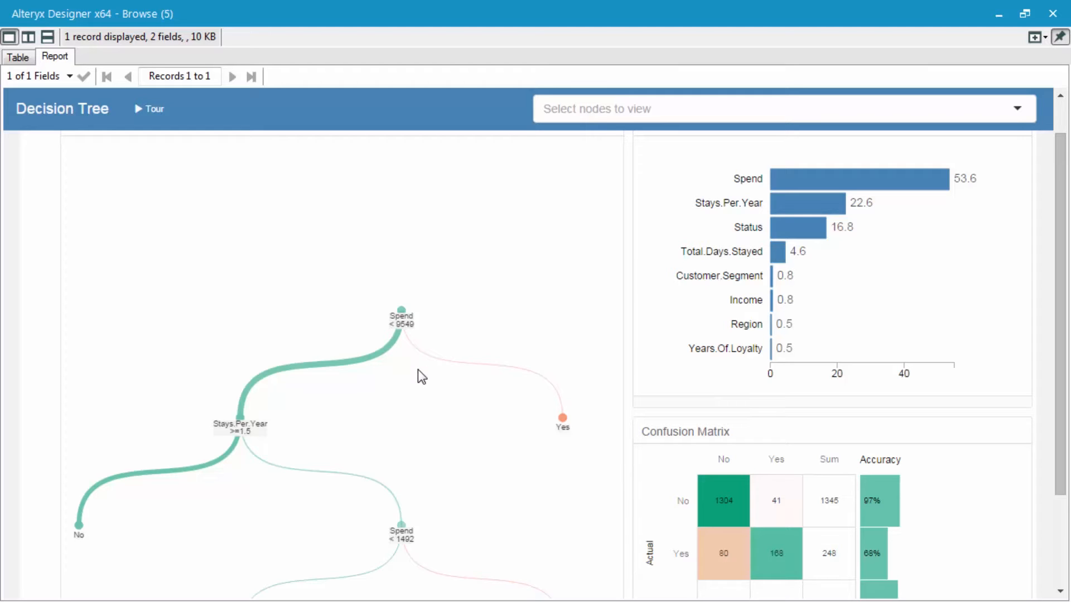
pyautogui.moveTo(306, 402)
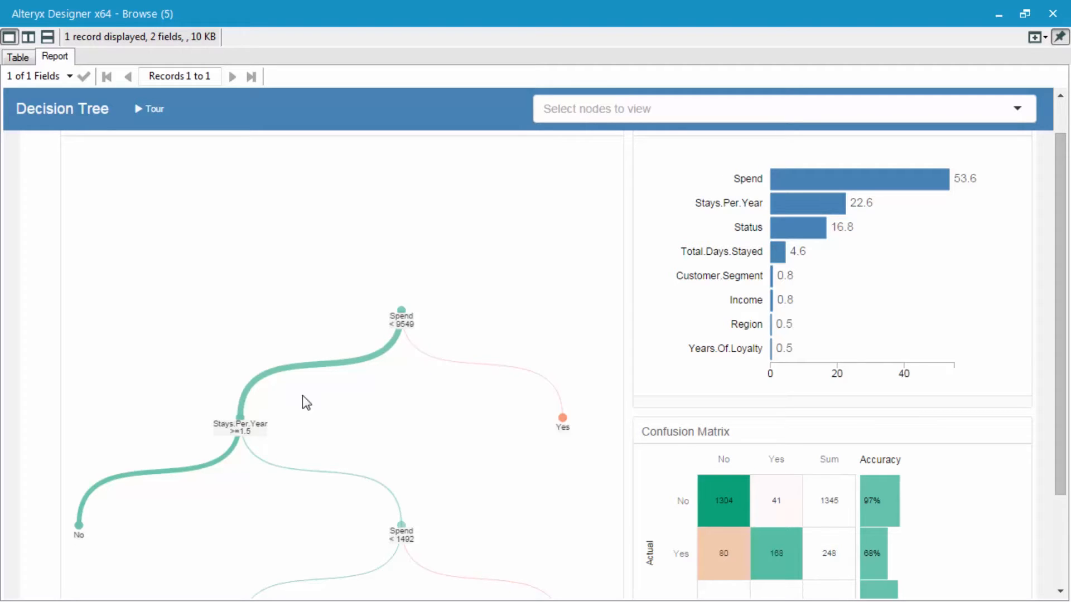
pyautogui.moveTo(291, 420)
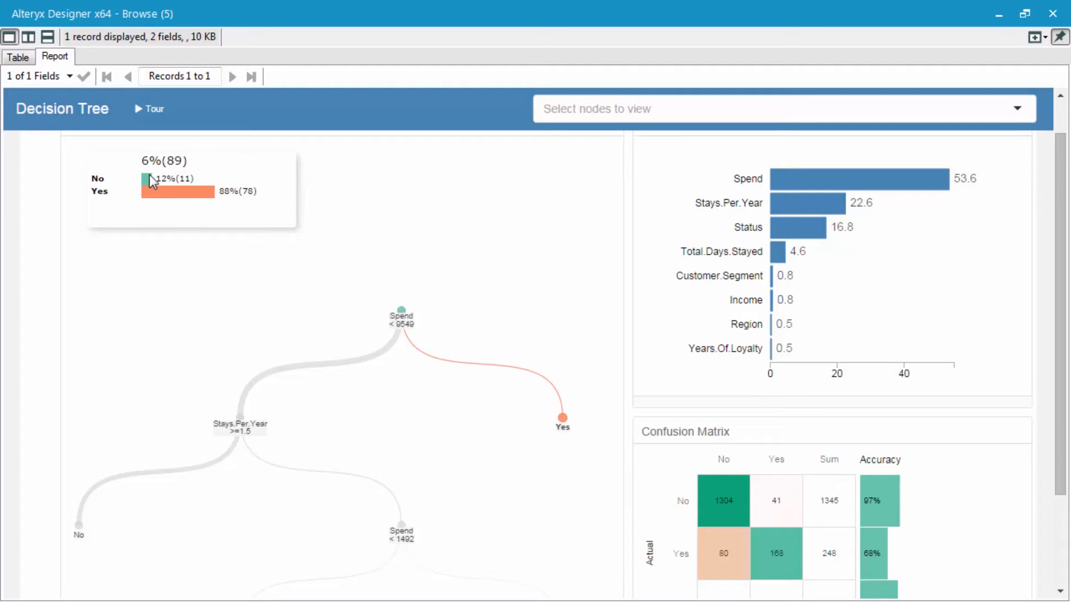
pyautogui.moveTo(384, 287)
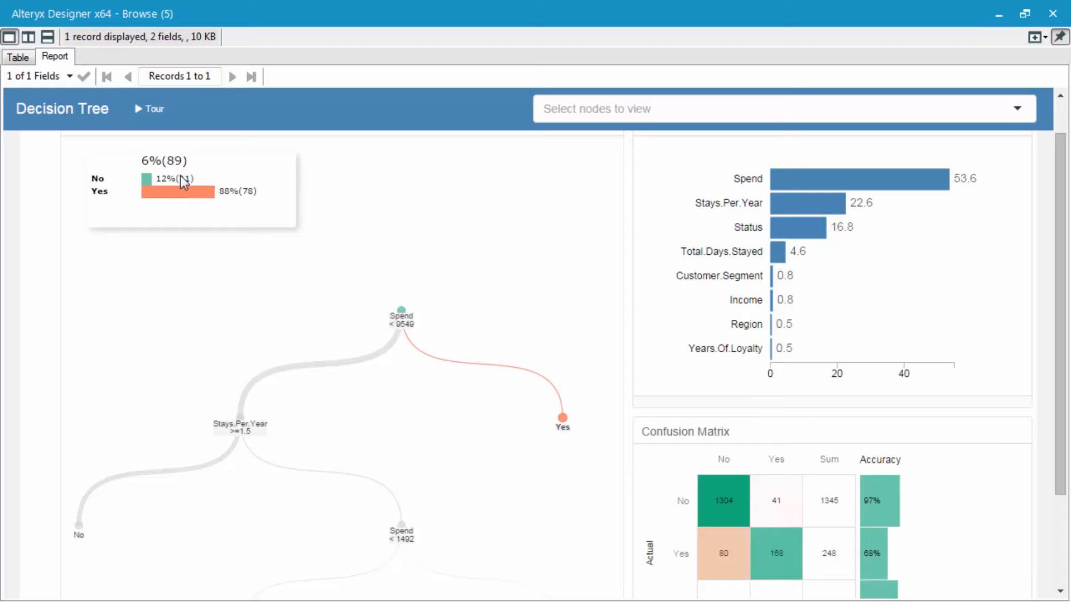
pyautogui.moveTo(217, 191)
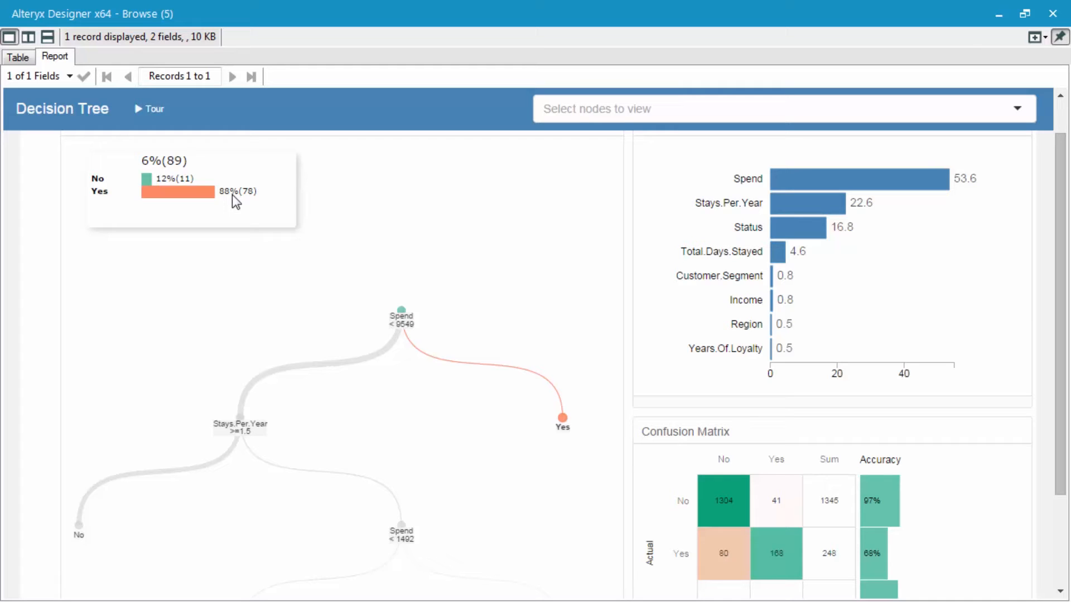
pyautogui.moveTo(227, 342)
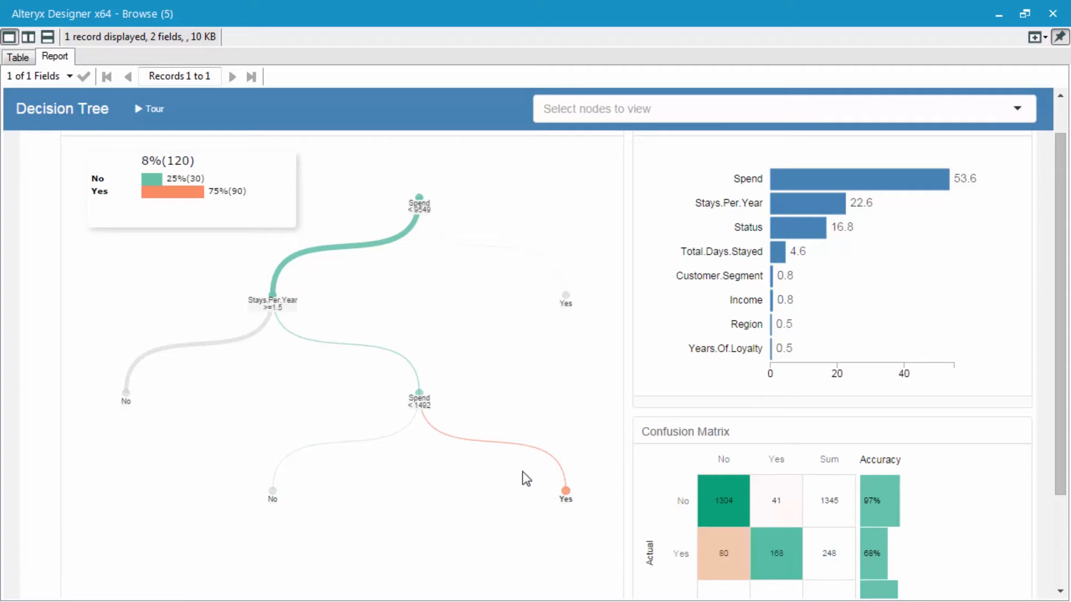
pyautogui.moveTo(956, 545)
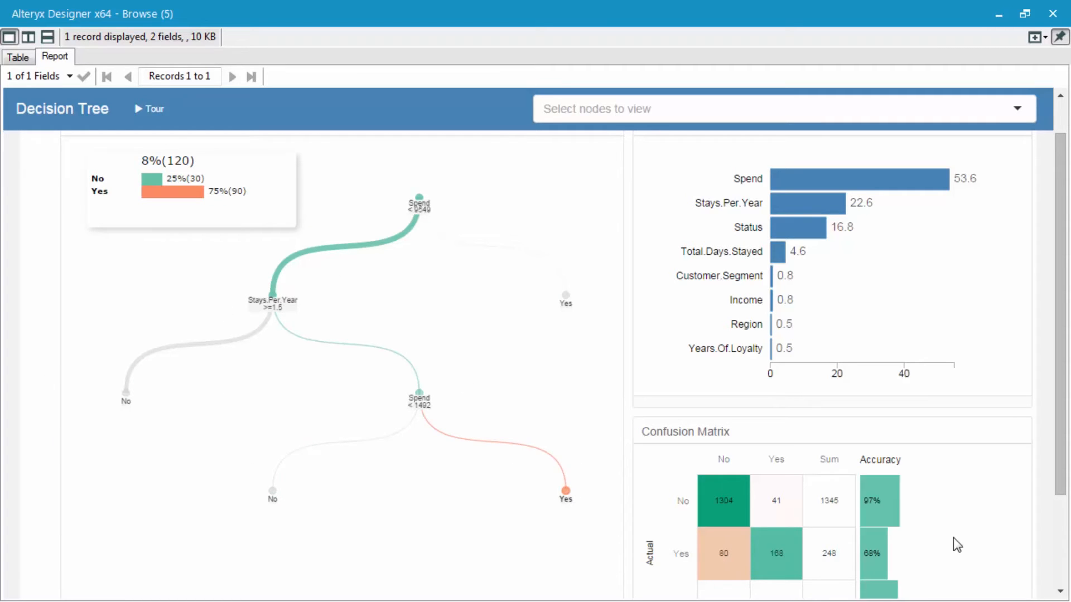
pyautogui.moveTo(988, 484)
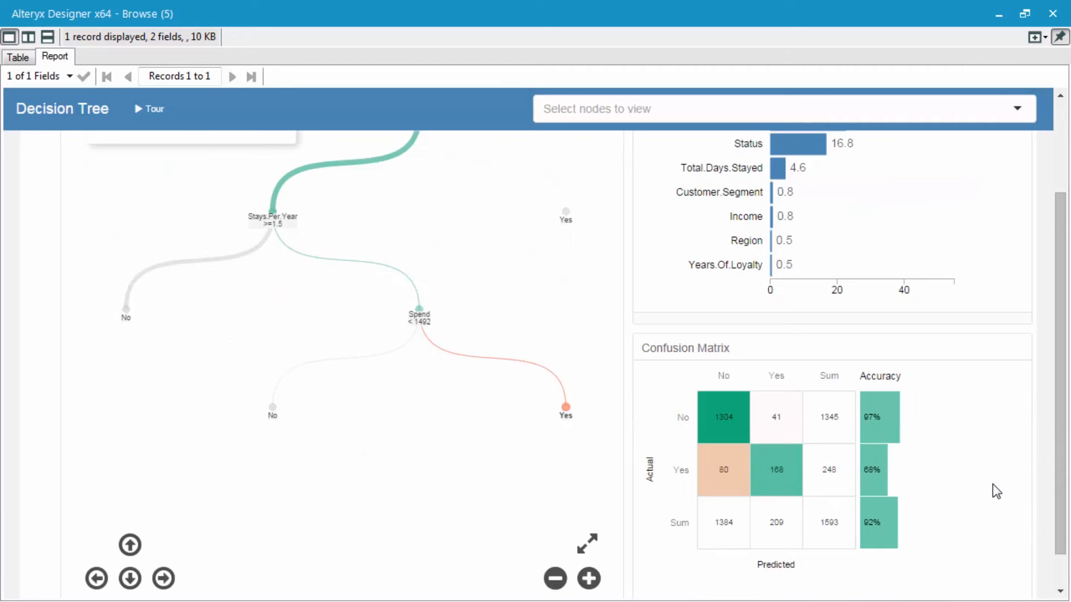
pyautogui.scroll(-3)
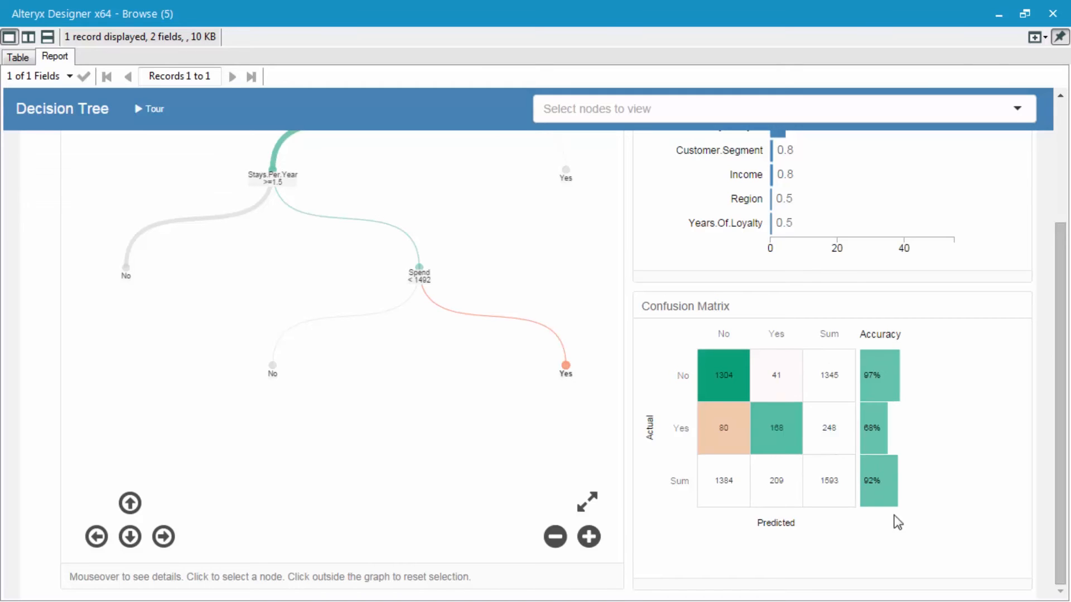
pyautogui.moveTo(878, 480)
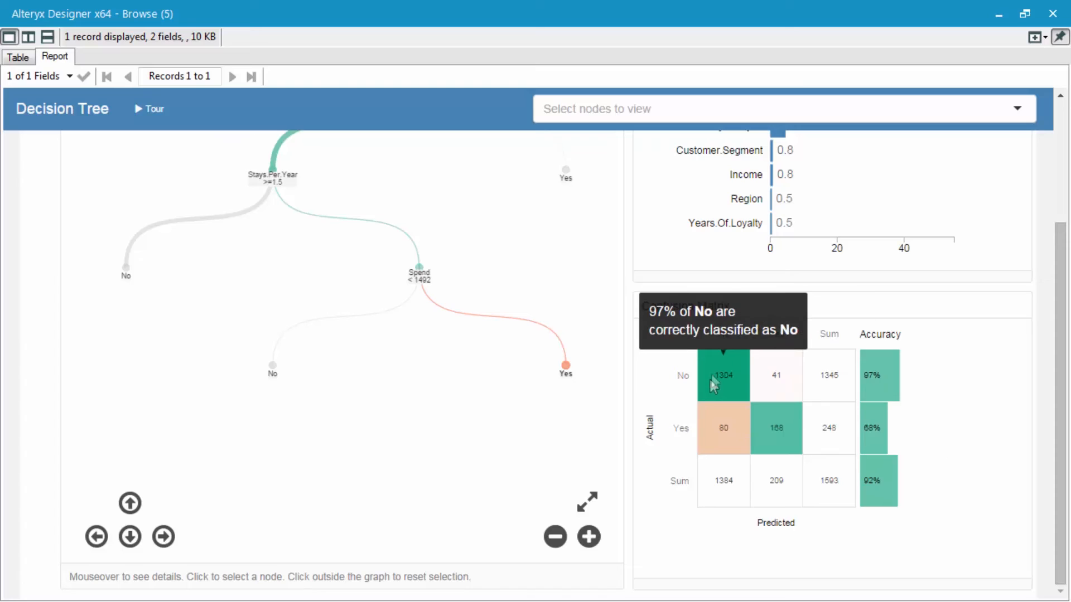
pyautogui.moveTo(755, 429)
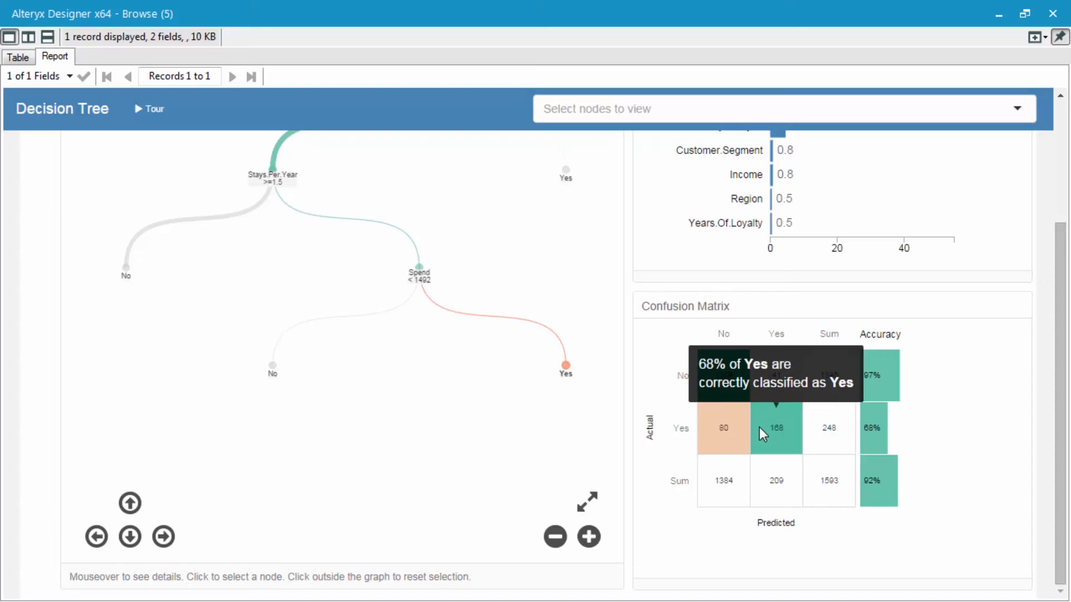
pyautogui.moveTo(723, 435)
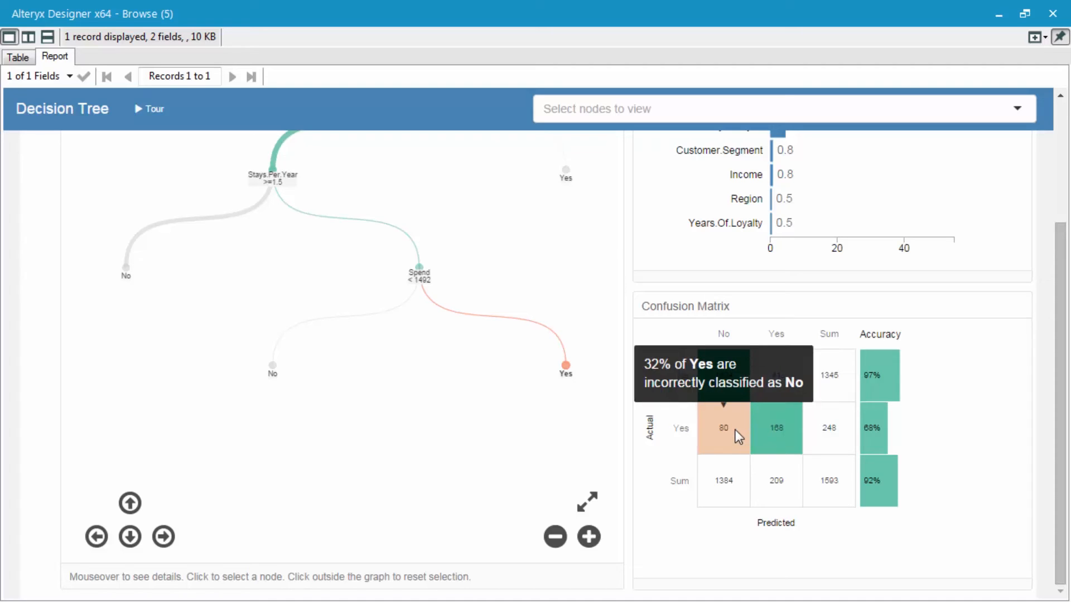